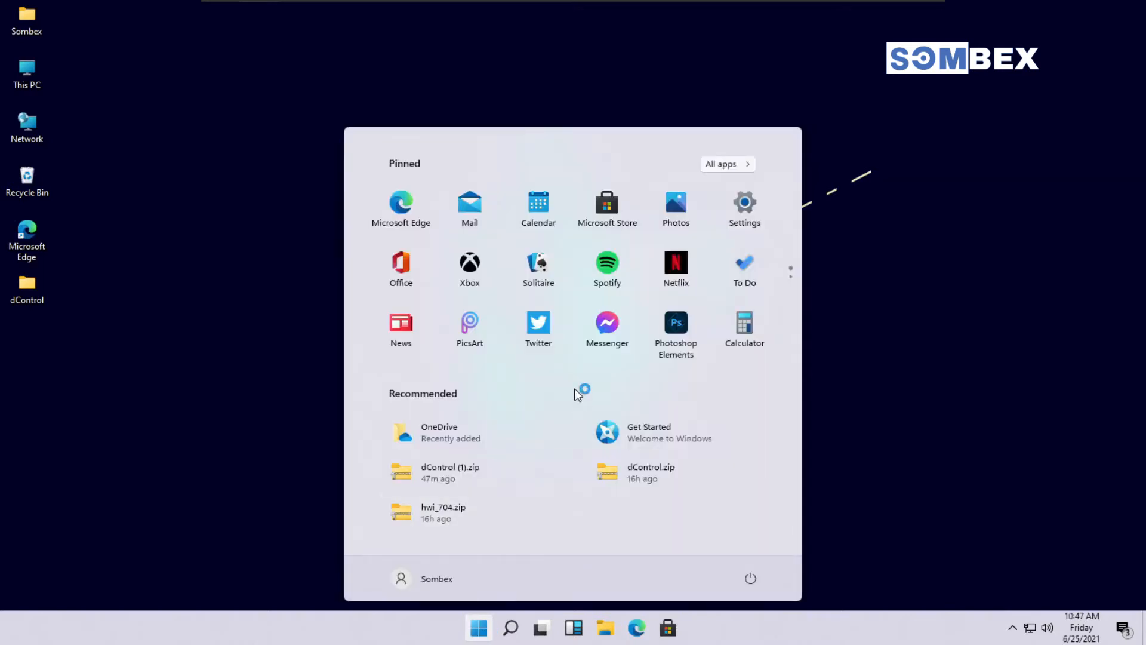
Launch gpedit and open Windows Components > OneDrive under Computer Configuration Administrative Templates.
text(edit)
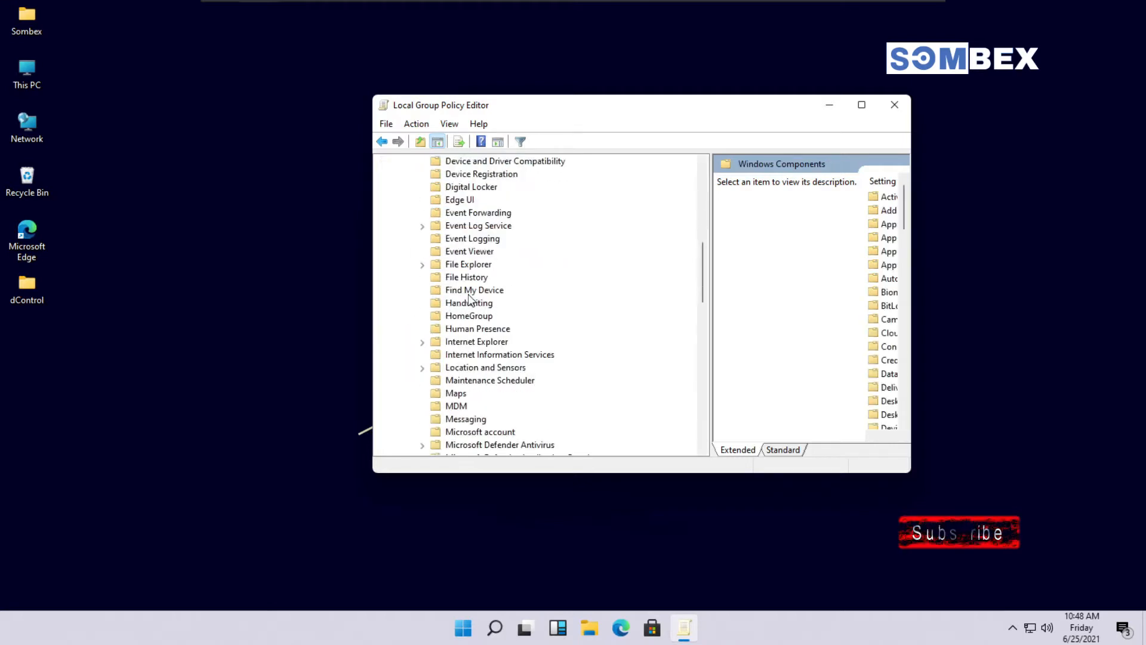
click(463, 381)
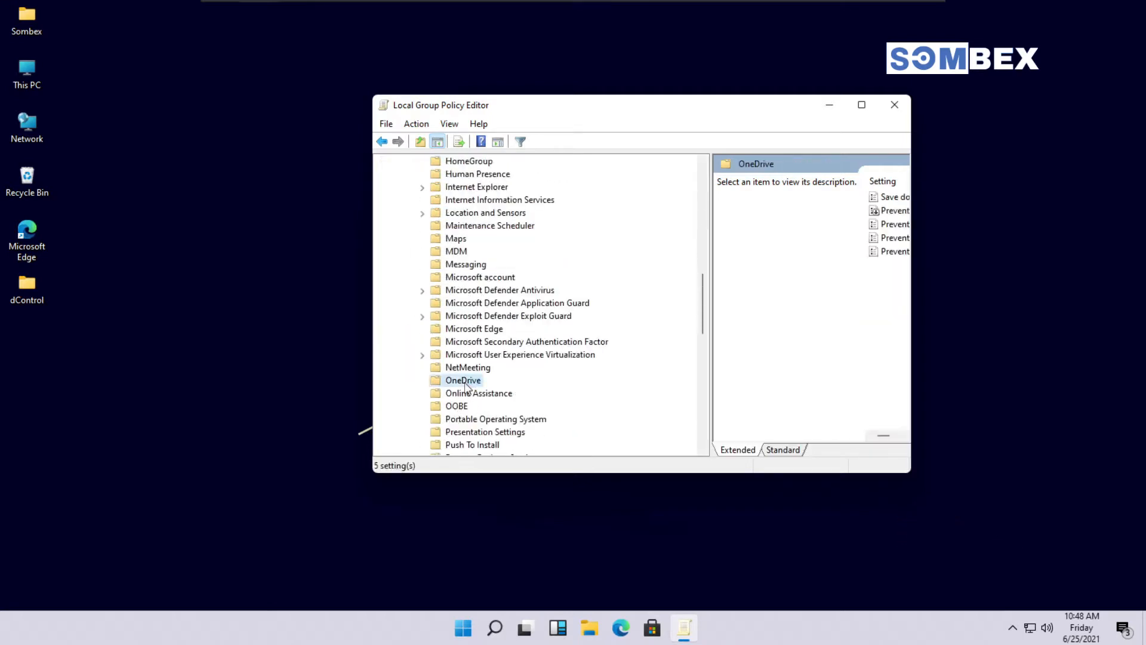
mouse_move(711, 364)
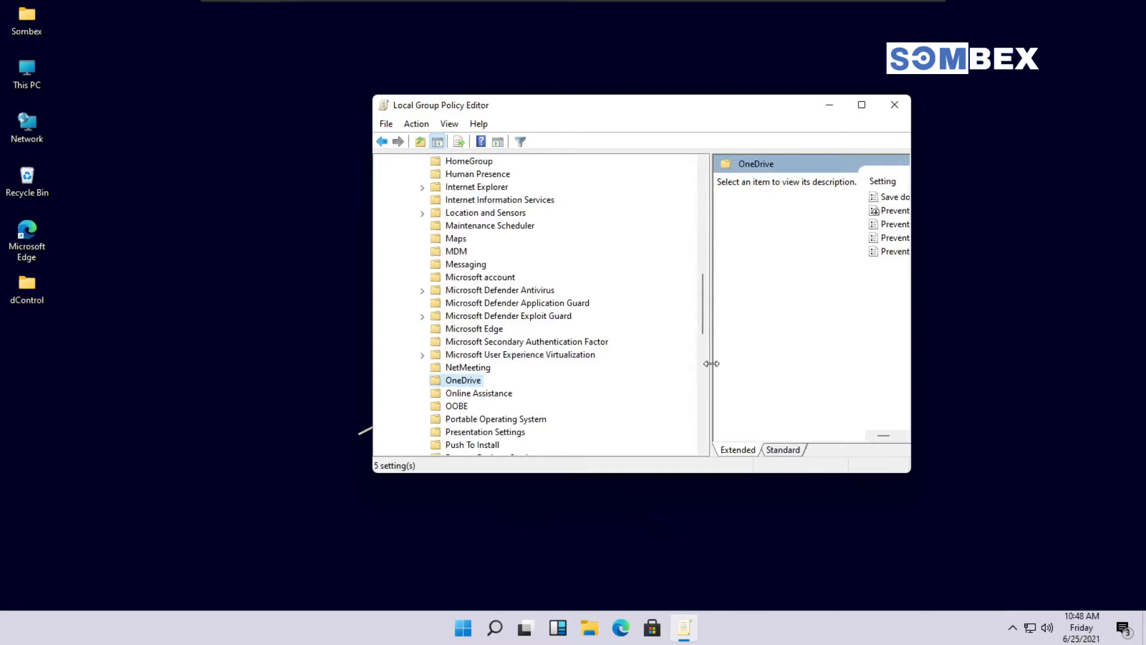
Maximize the editor and set 'Save documents to OneDrive by default' to Disabled.
click(861, 105)
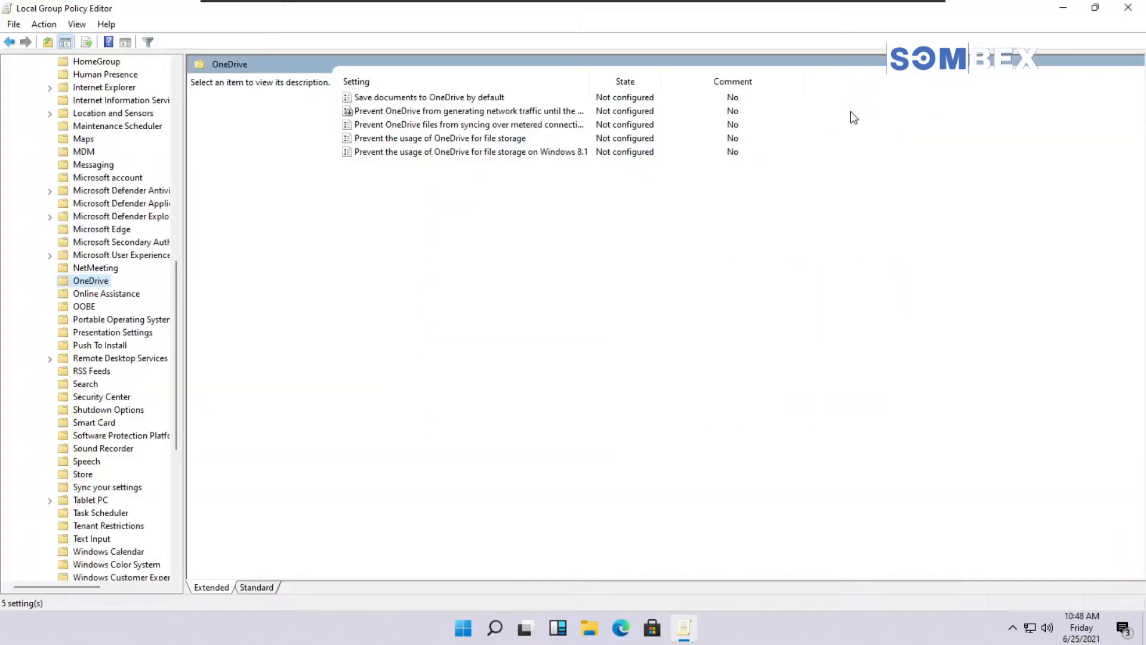
click(429, 96)
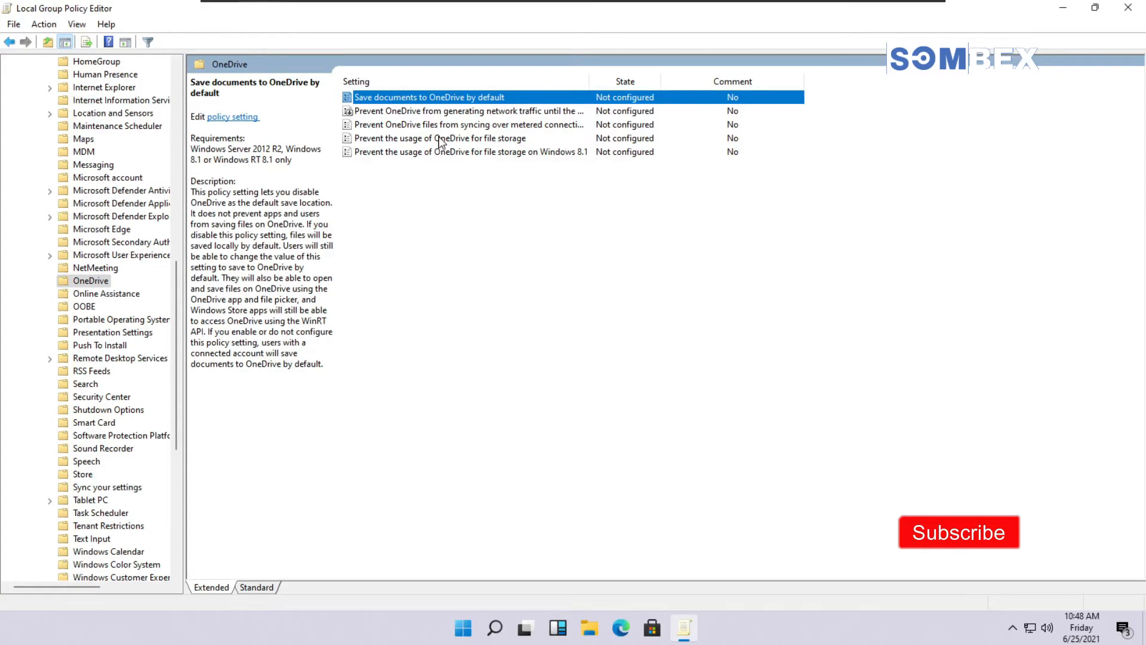
double_click(429, 97)
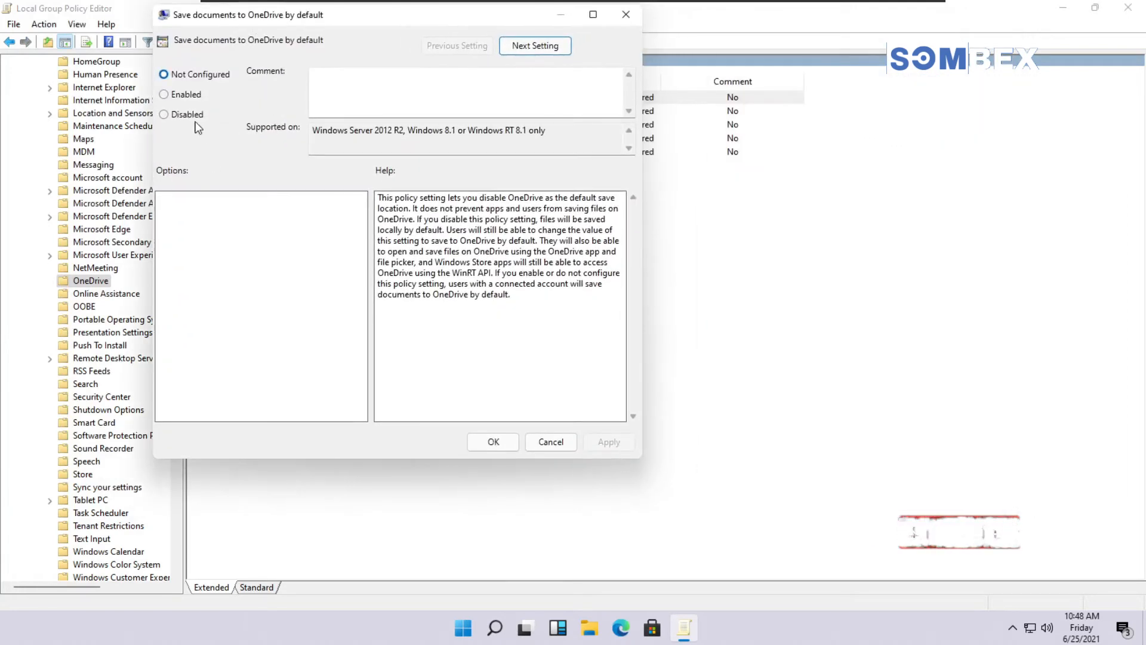
click(164, 115)
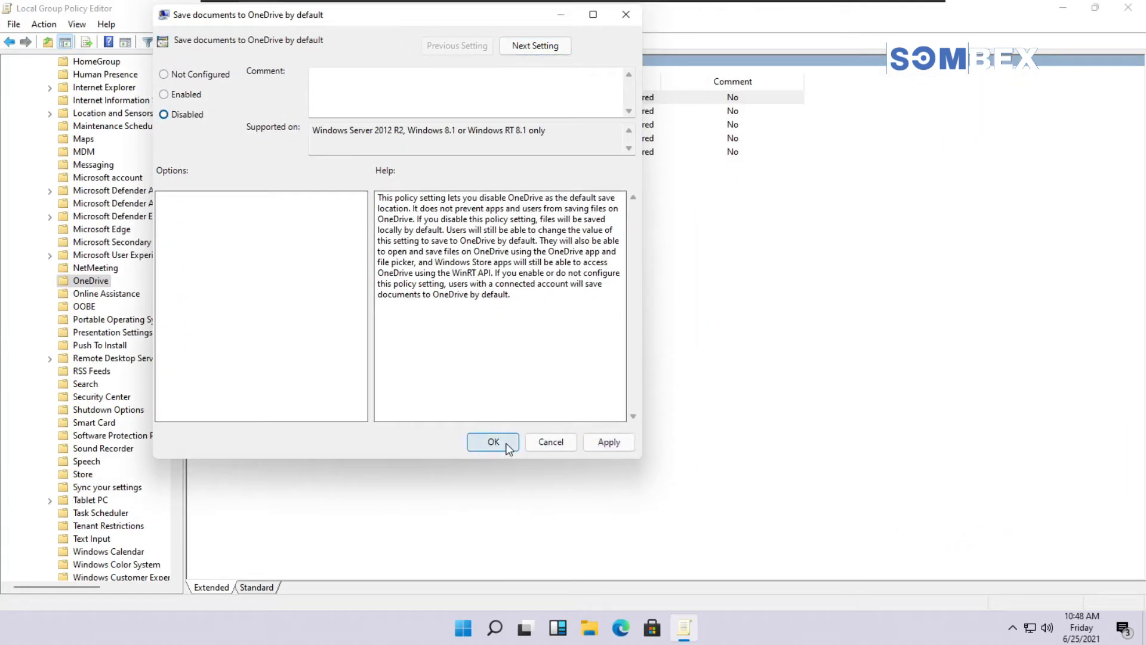
click(493, 442)
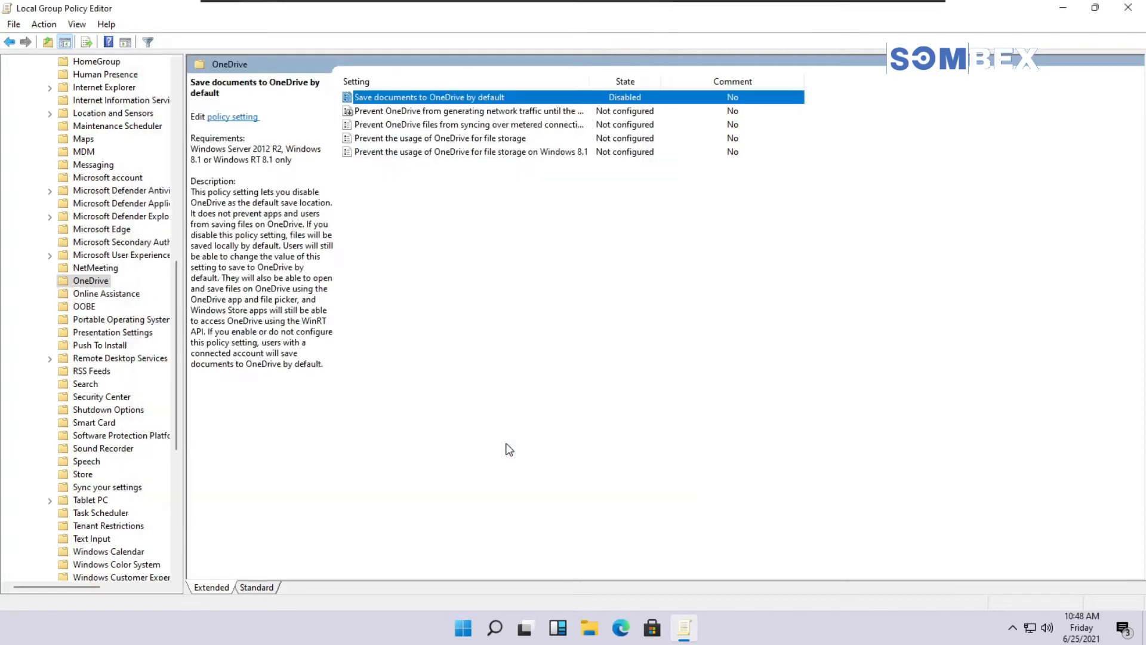
Enable the network-traffic-before-sign-in and metered-connection syncing OneDrive policies.
click(468, 111)
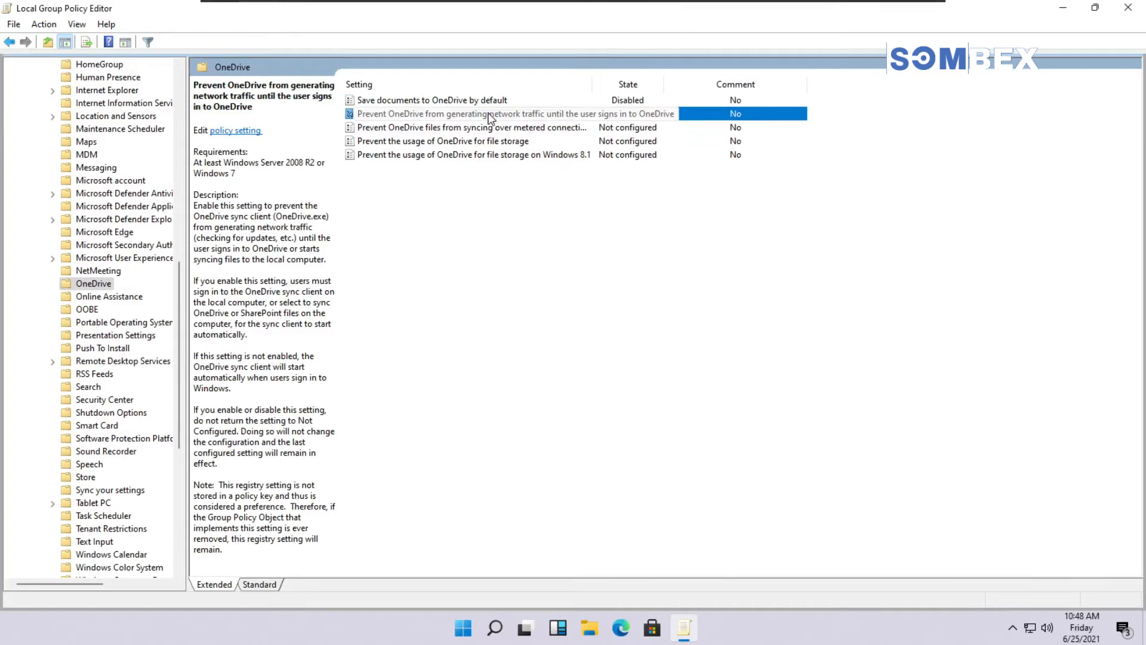
double_click(515, 113)
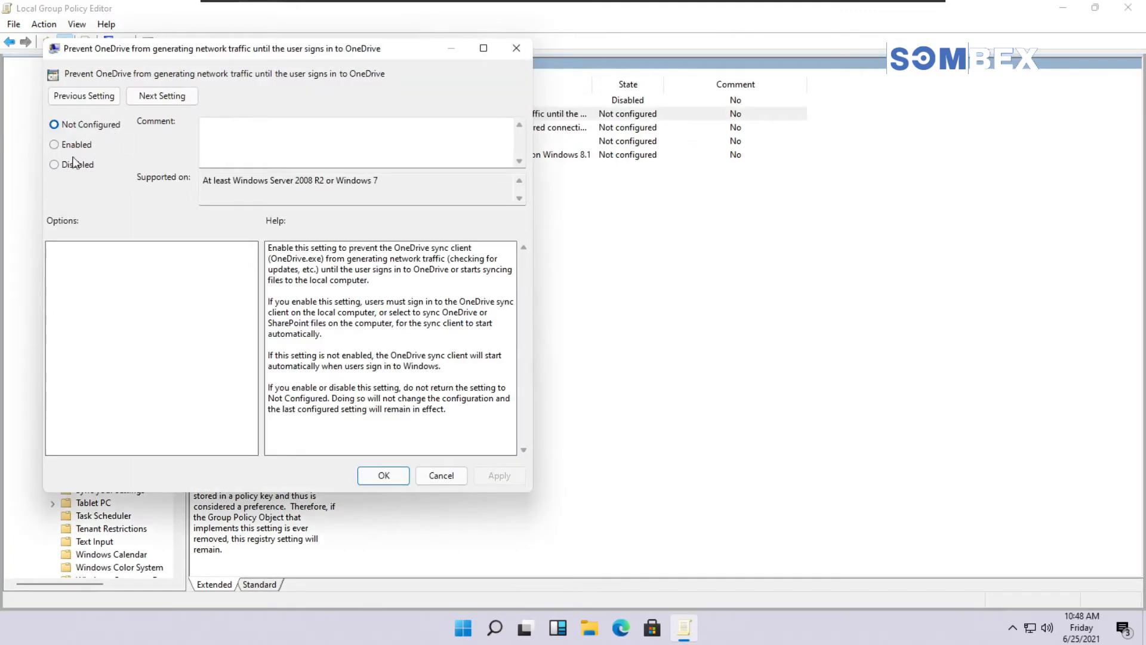
click(54, 144)
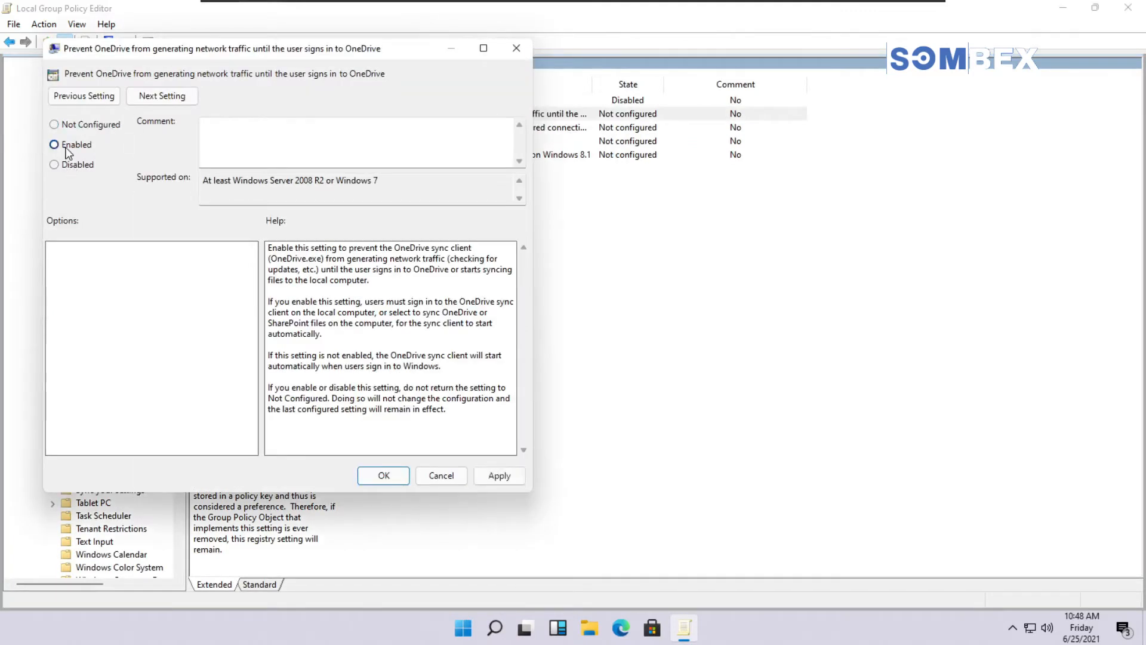
click(384, 475)
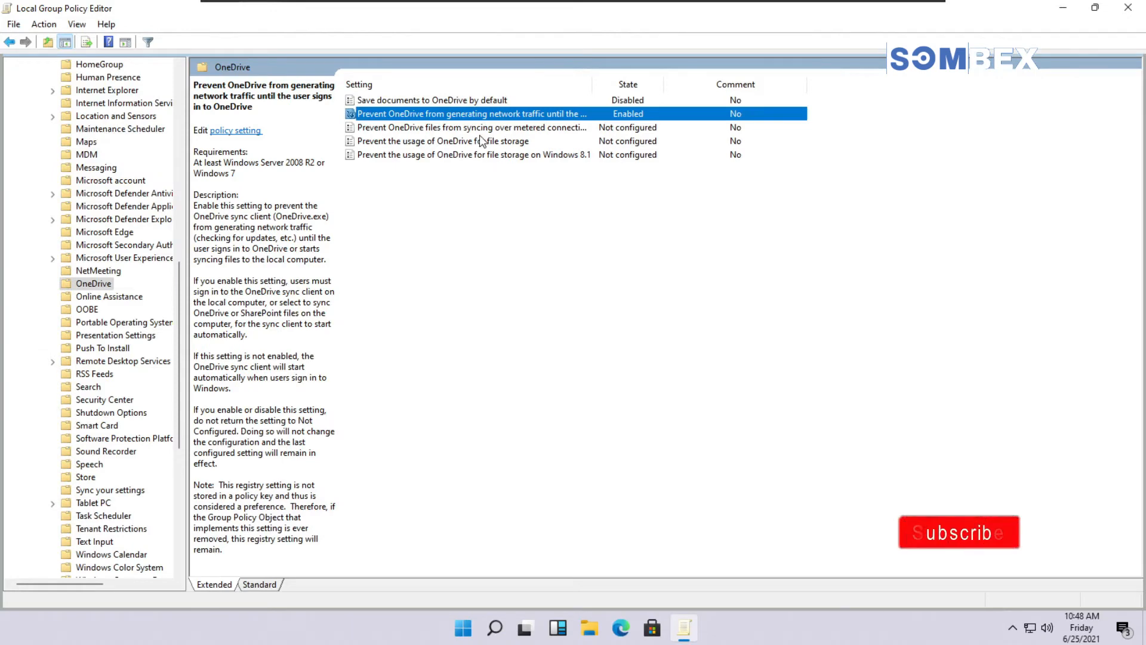
double_click(471, 127)
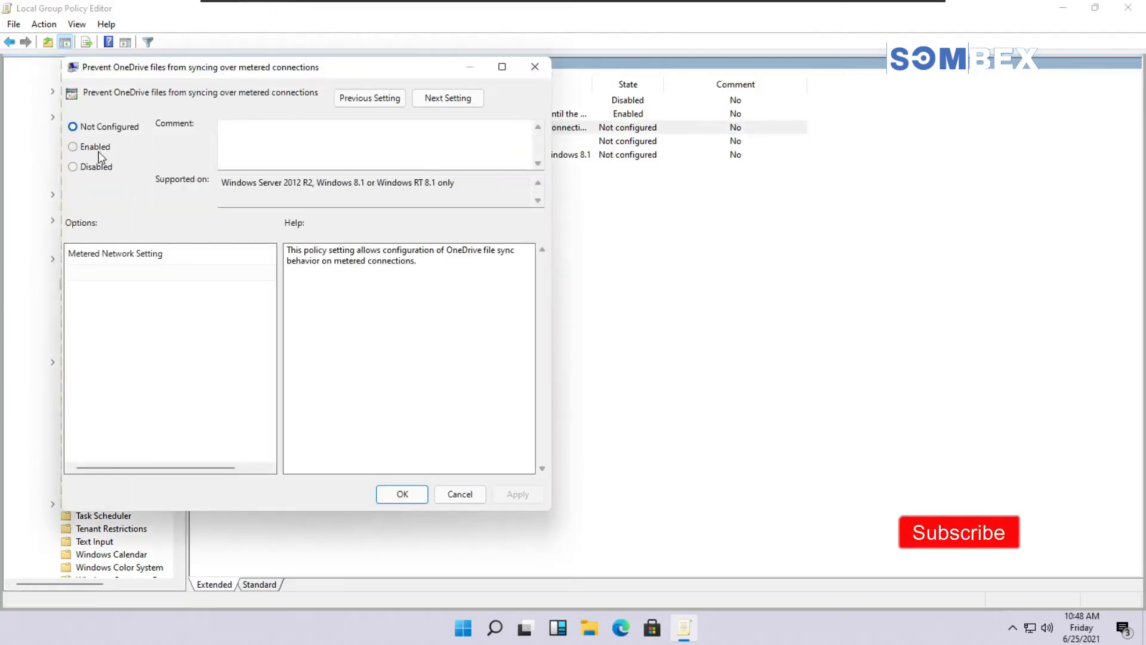
click(73, 146)
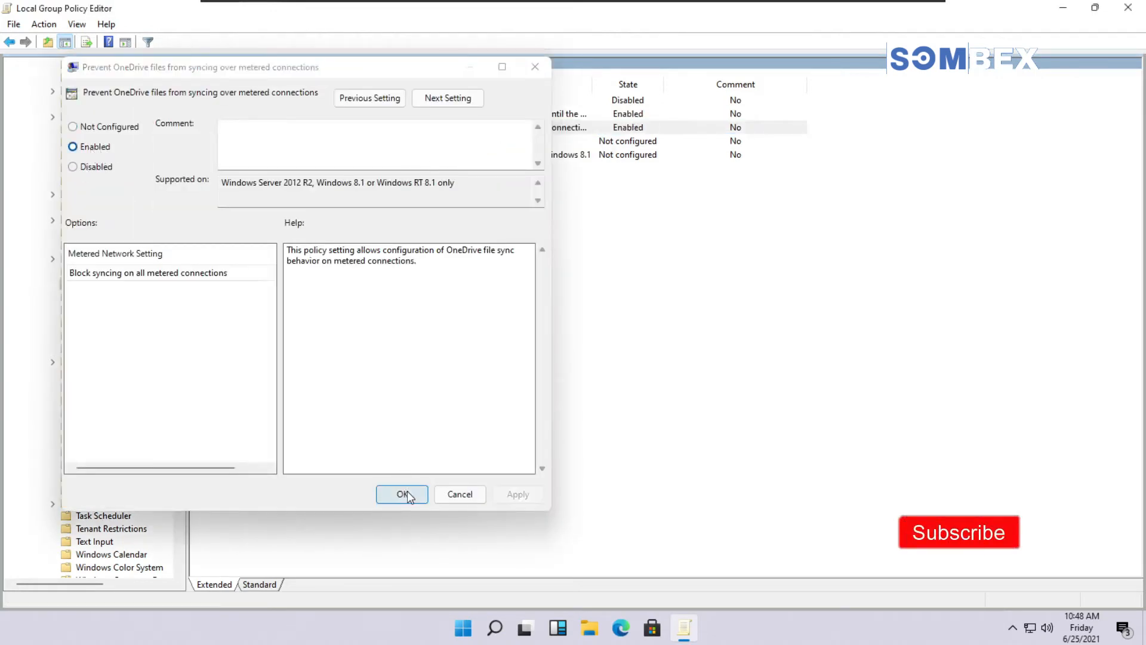
click(401, 494)
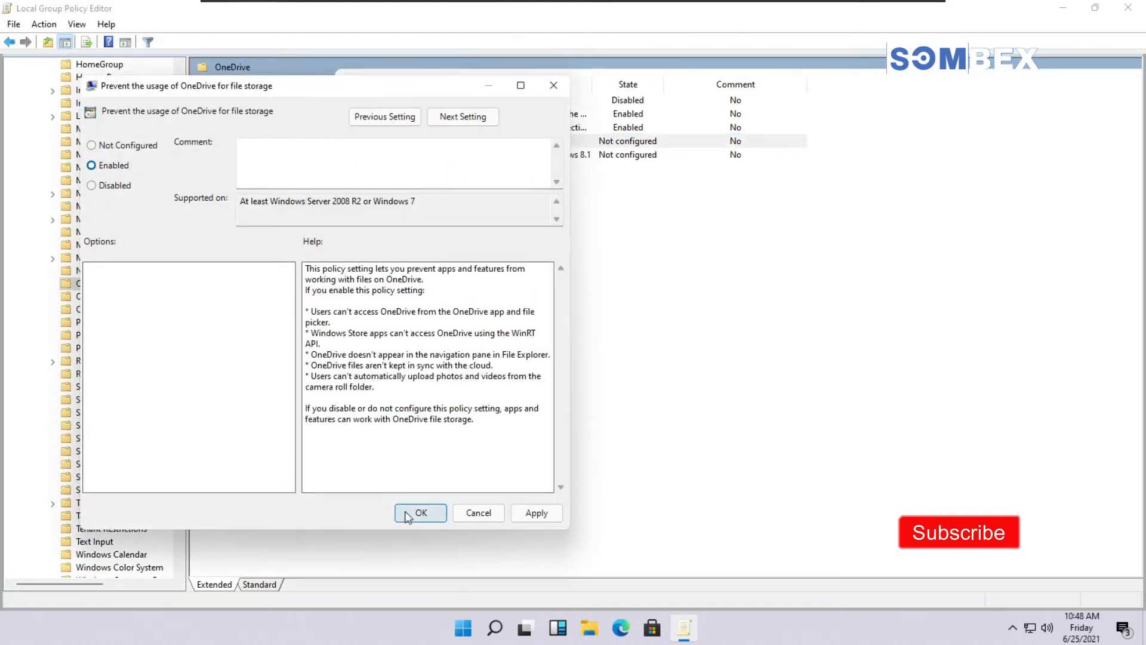
Enable both OneDrive file storage prevention policies, including the Windows 8.1 one, and review details.
click(421, 512)
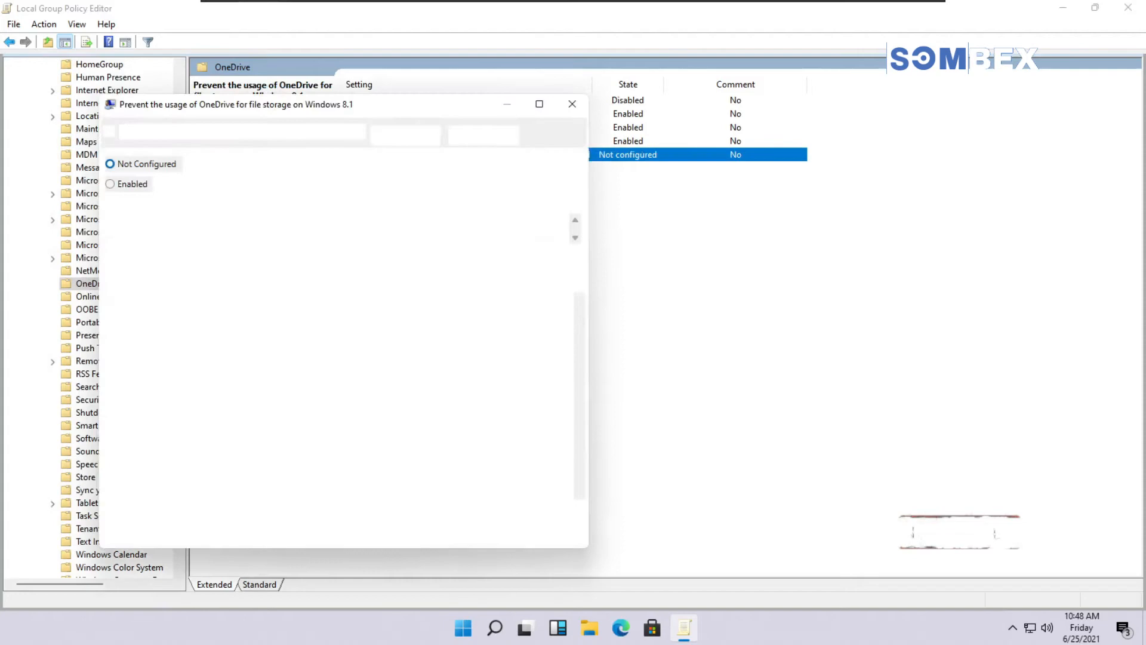
click(572, 104)
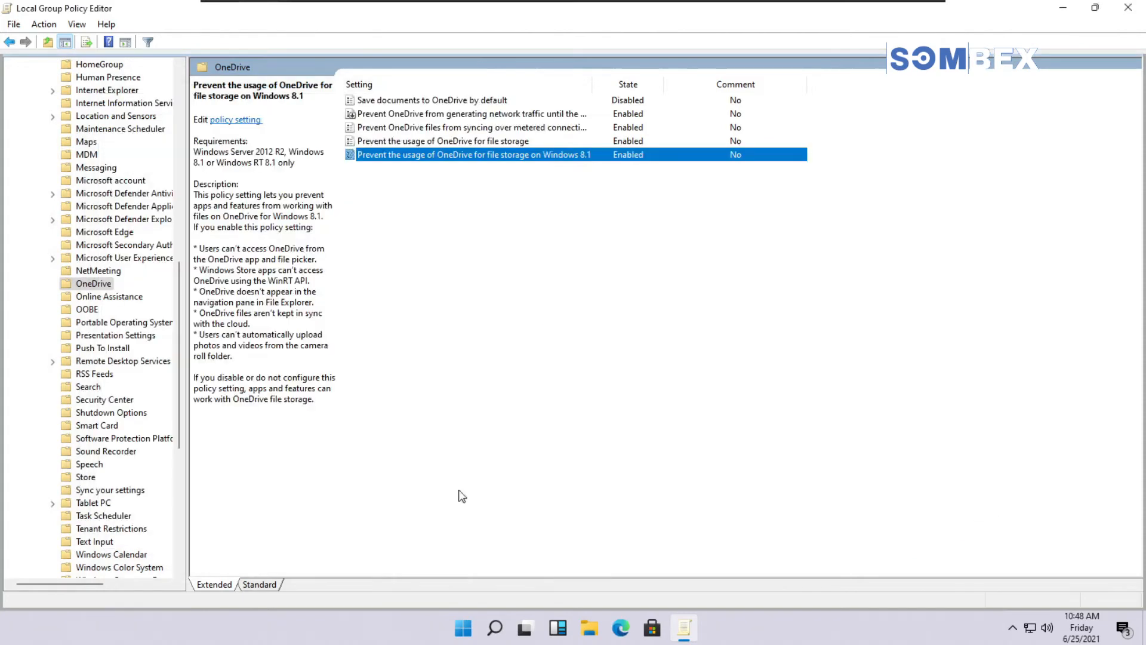
click(468, 113)
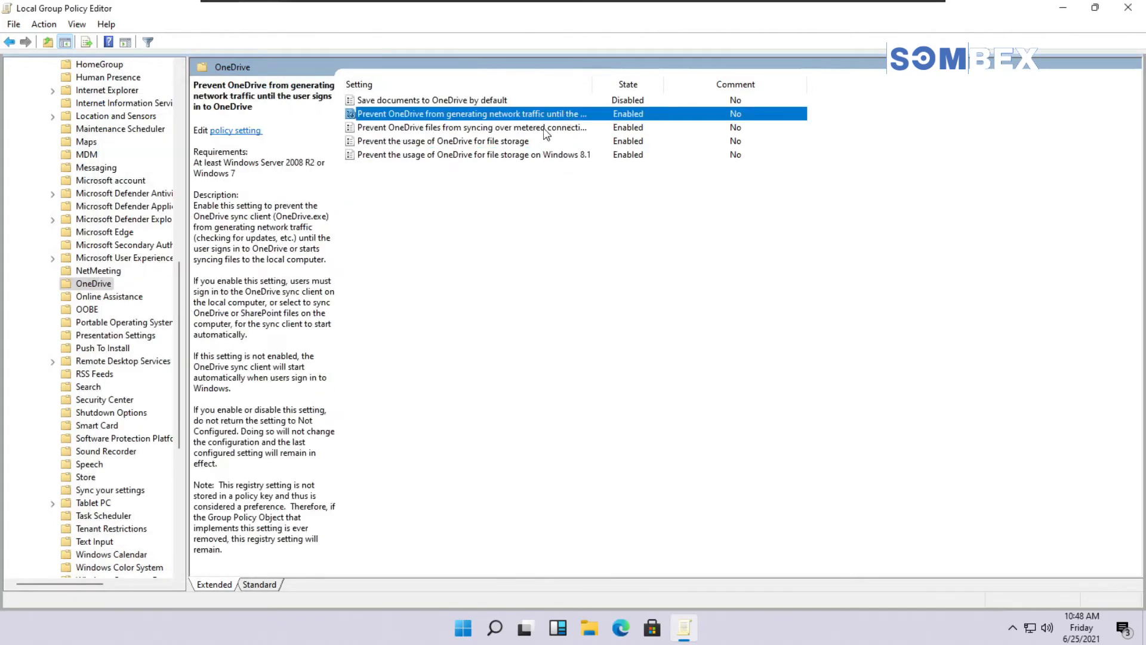
click(473, 154)
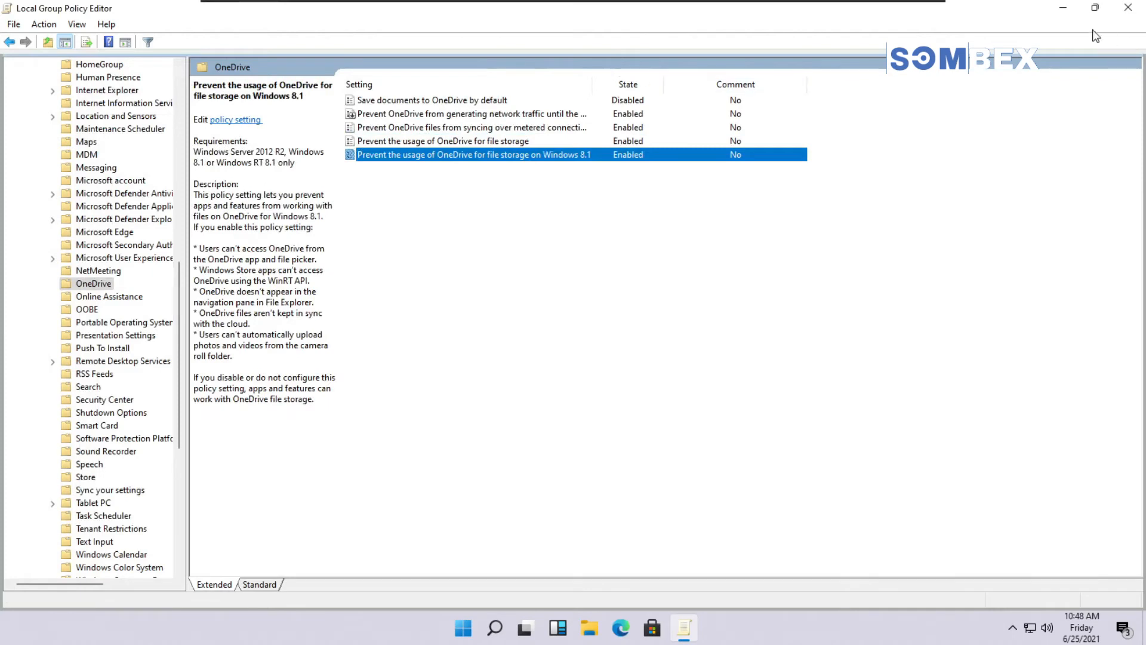
mouse_move(1079, 16)
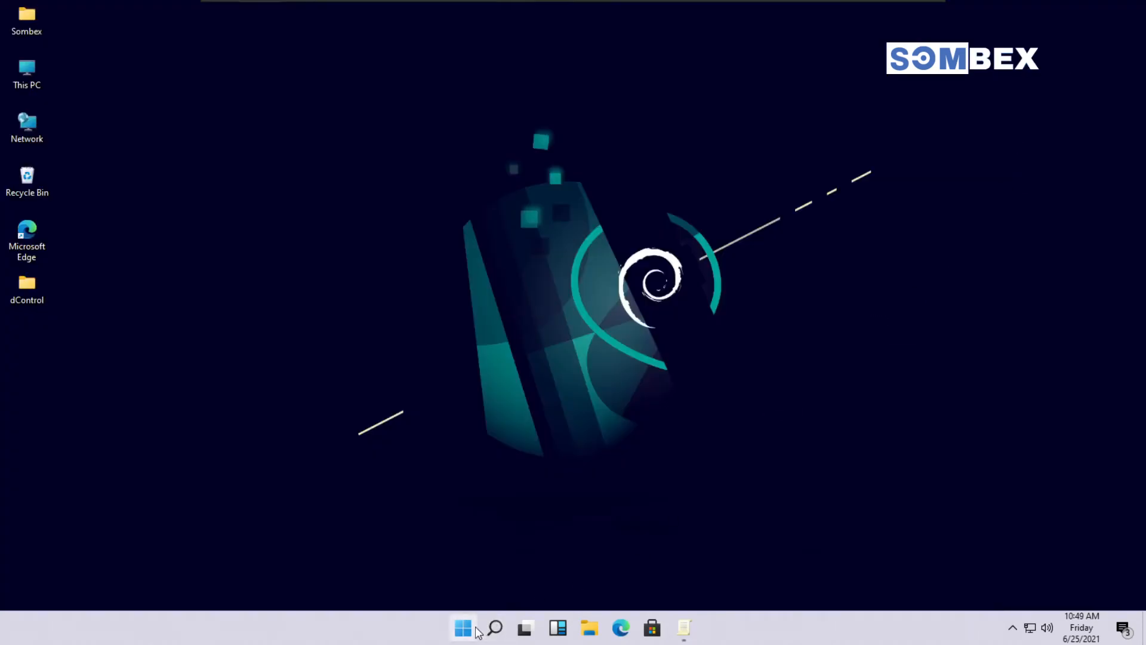
Launch Windows Settings from Start and go to the Apps category.
click(462, 627)
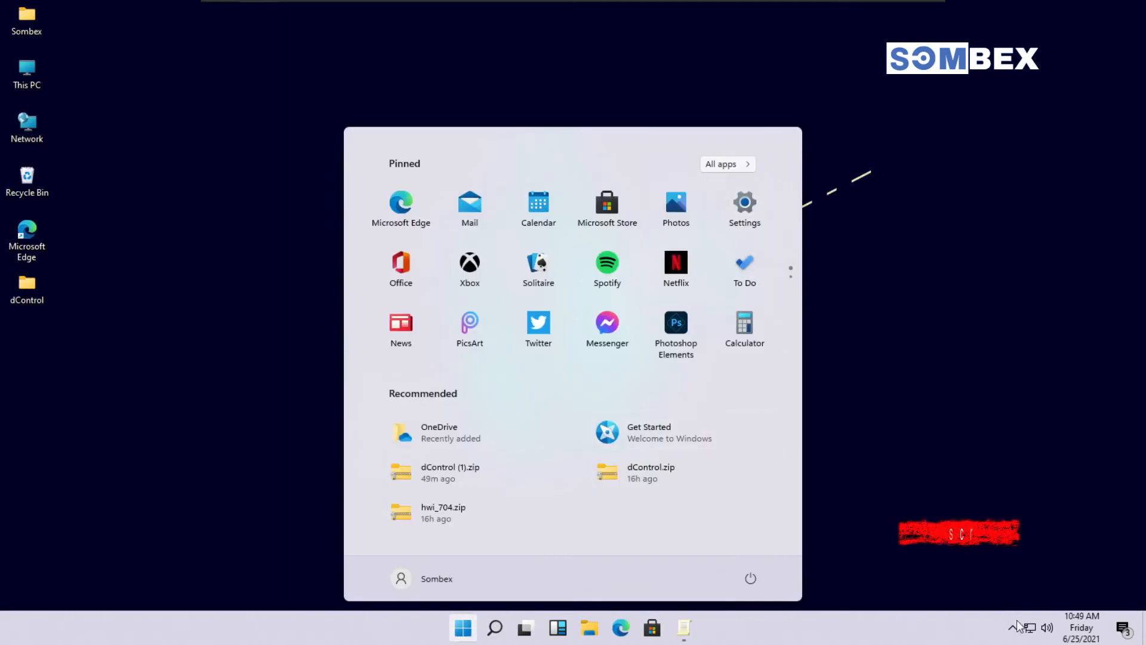
click(744, 205)
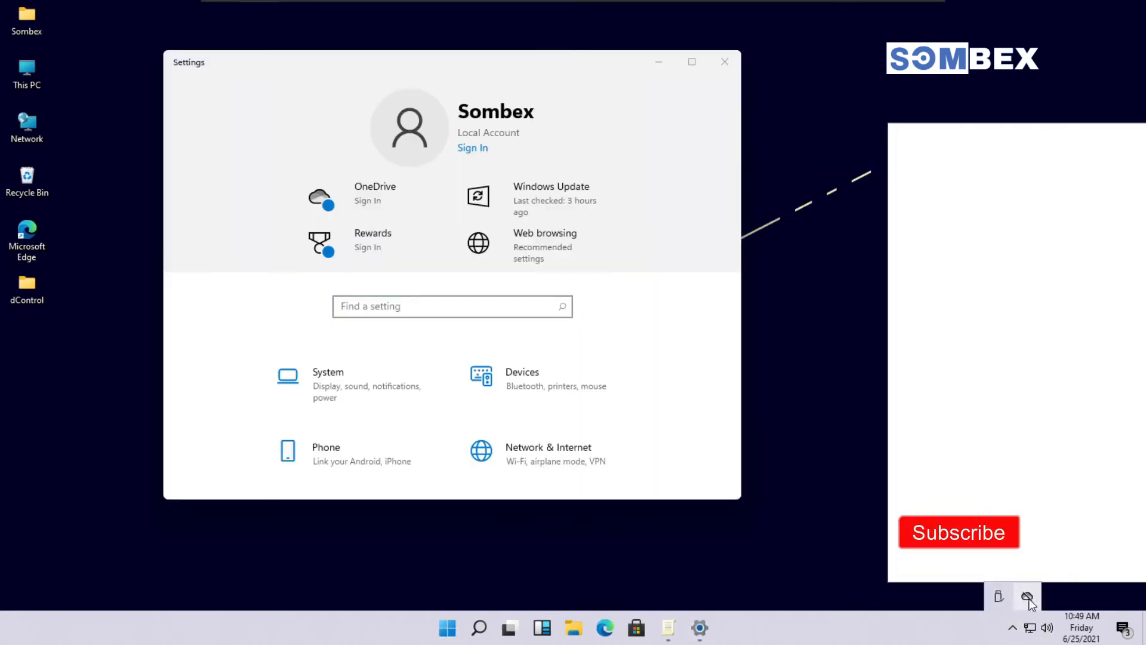
scroll(down, 3)
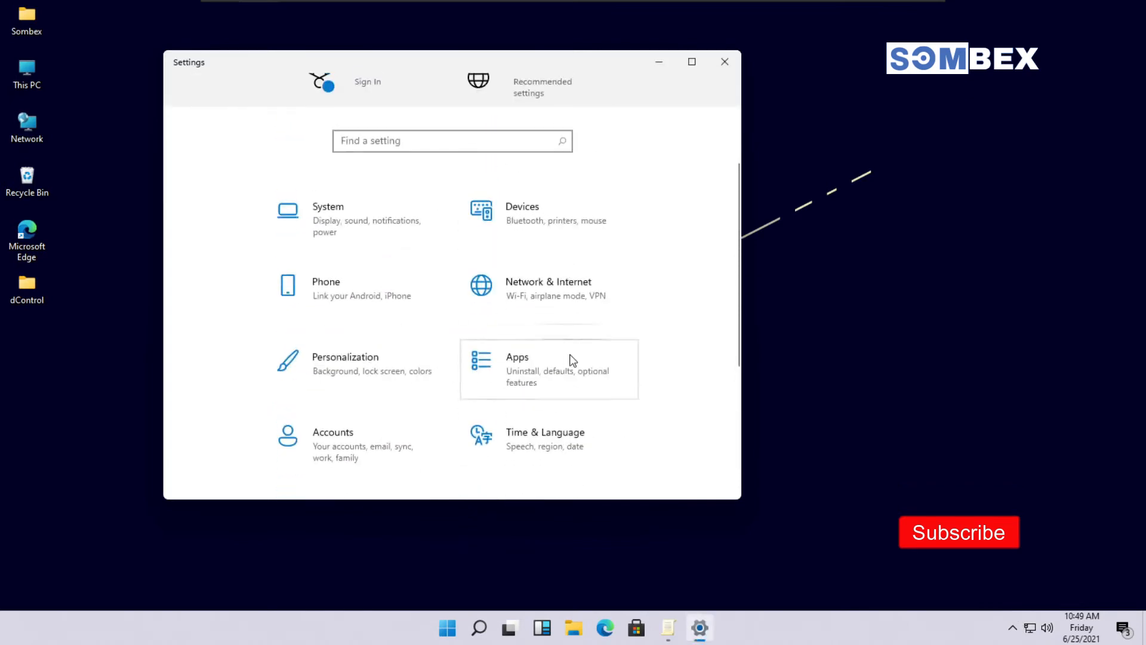
click(517, 357)
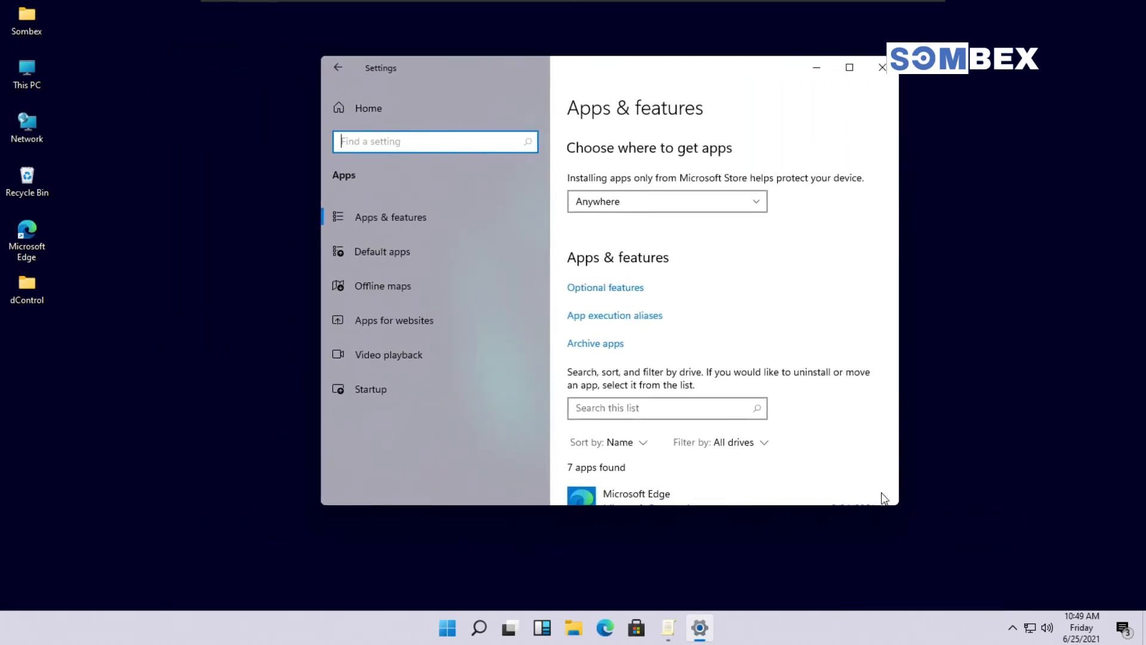
Uninstall Microsoft OneDrive from the Apps & features list and confirm the removal.
scroll(down, 3)
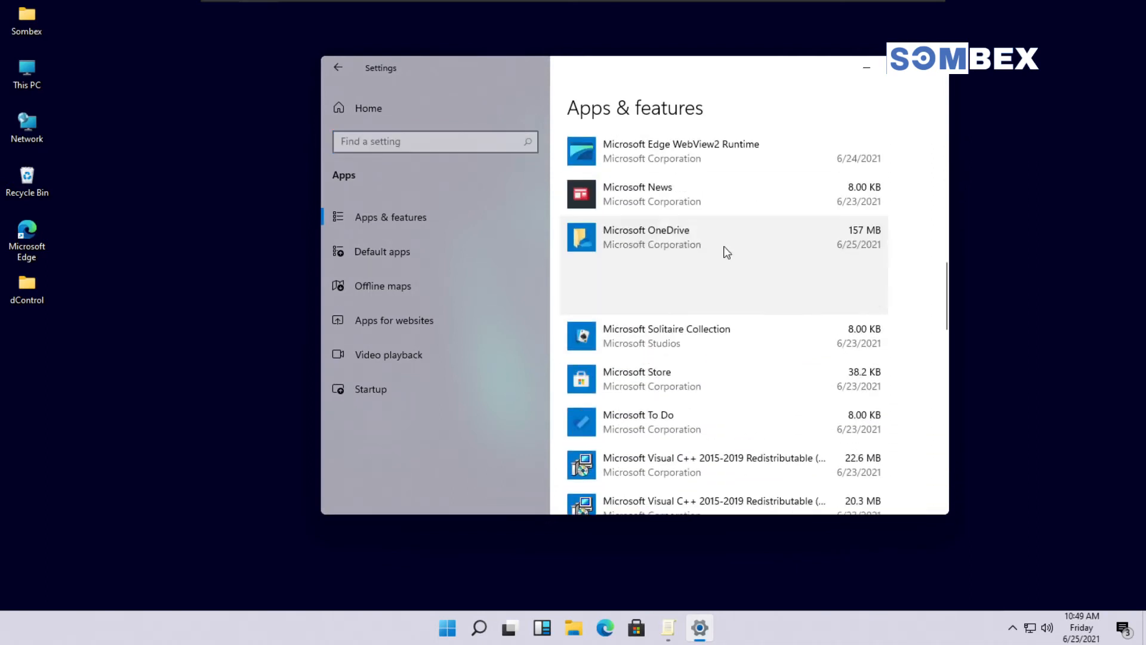
click(849, 296)
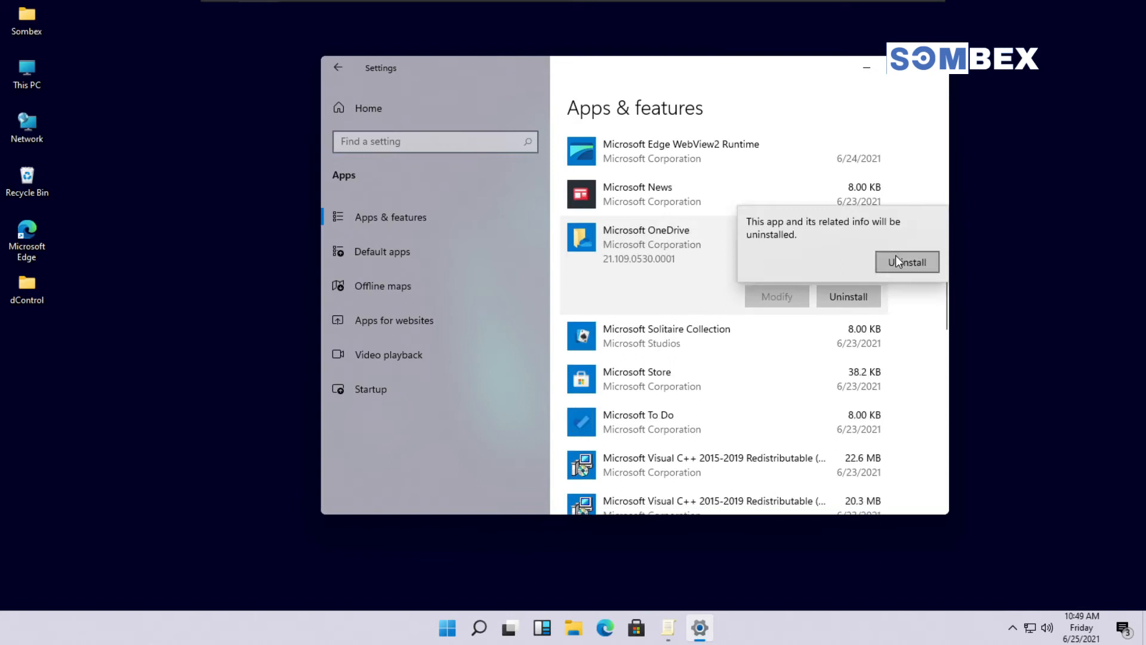
click(907, 262)
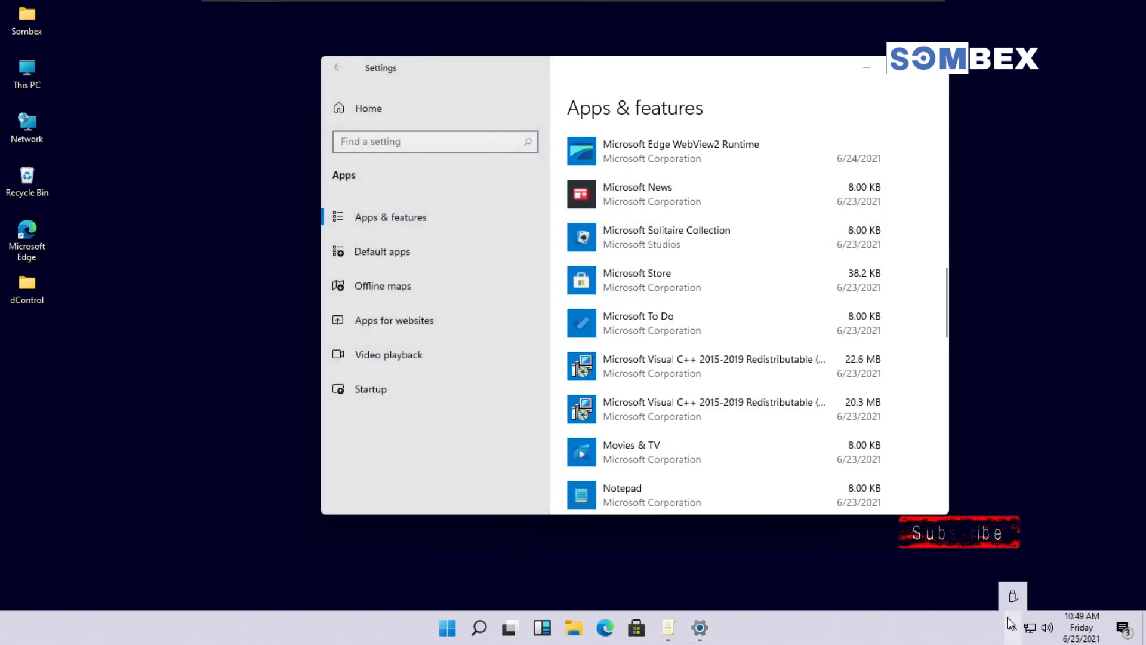
click(666, 237)
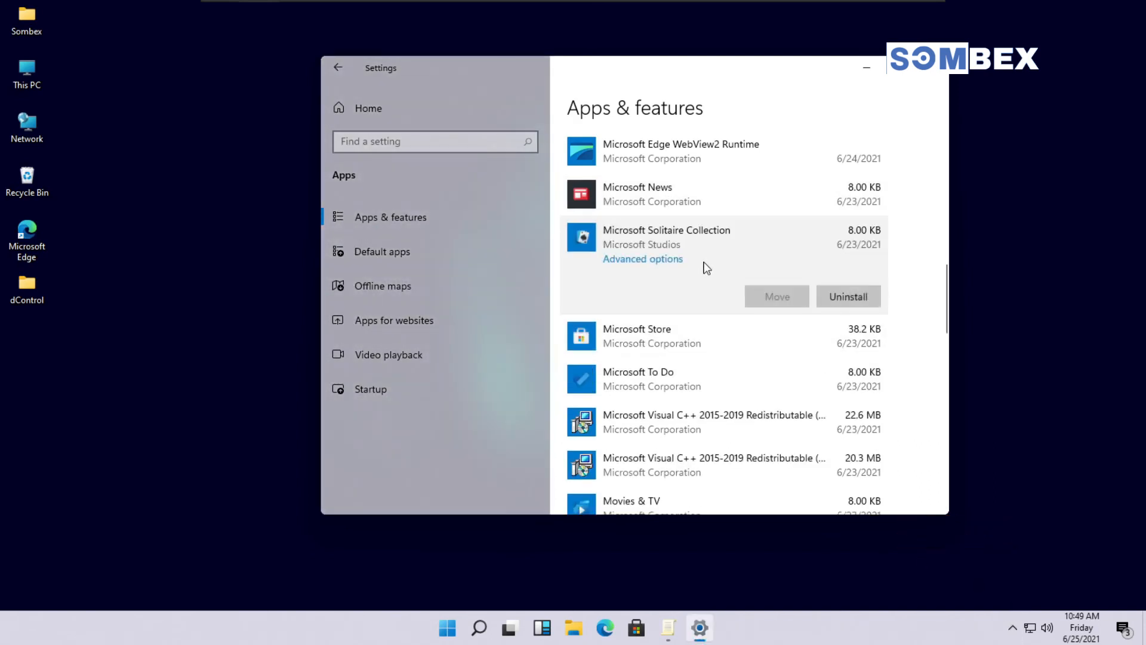